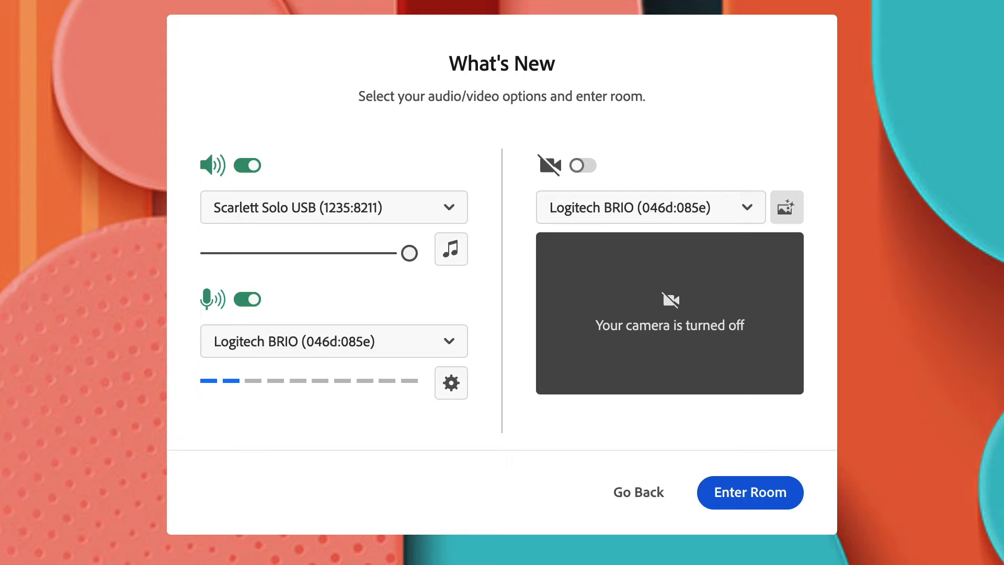
mouse_move(754, 130)
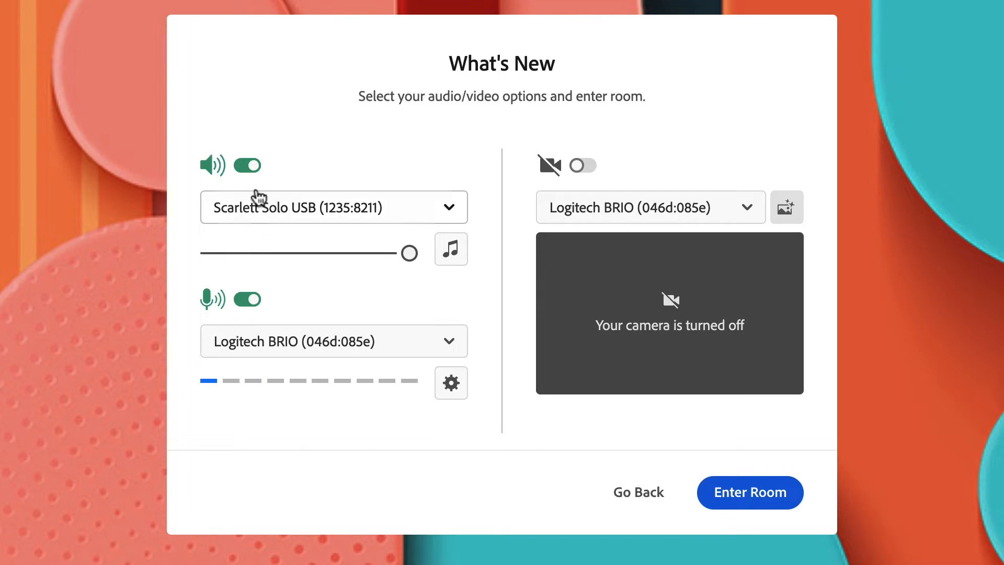
mouse_move(230, 310)
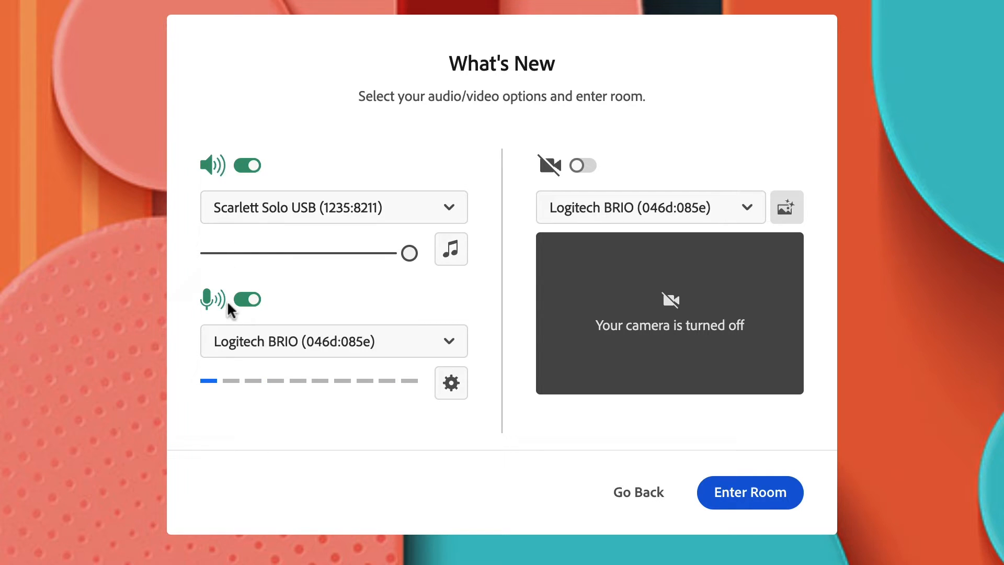
Toggle the microphone in pre-entry setup, then enable the camera for live video preview
left_click(247, 299)
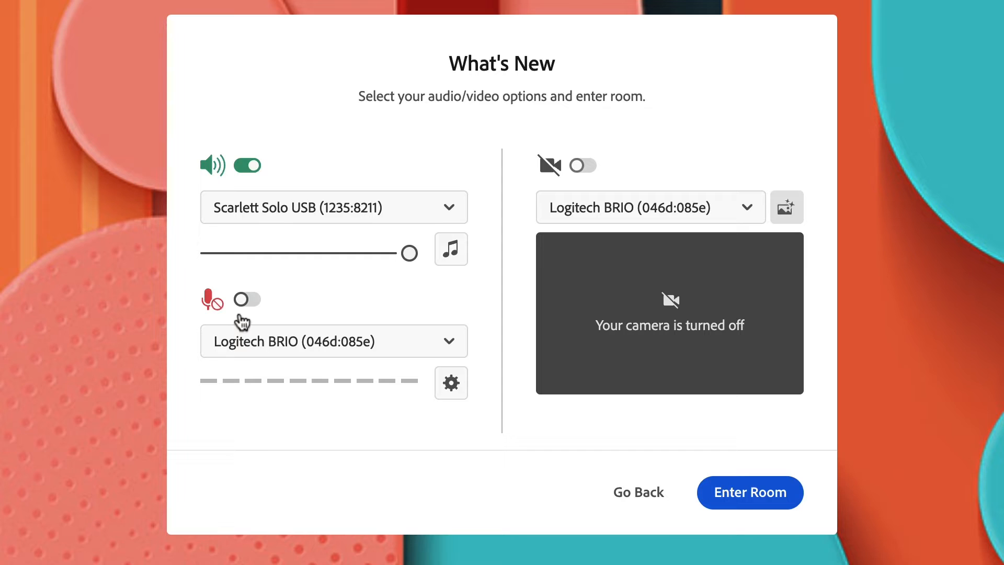
left_click(247, 299)
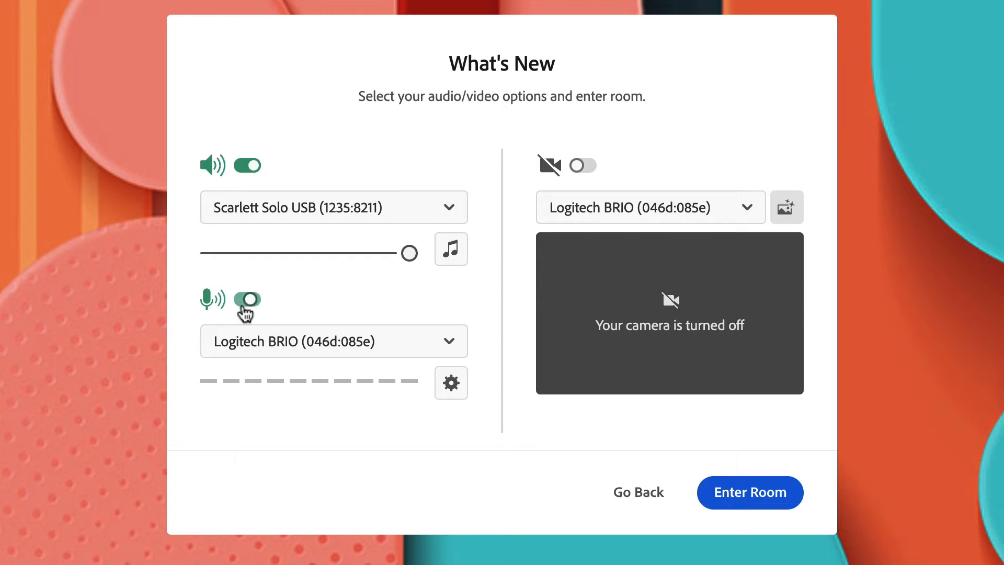
left_click(247, 299)
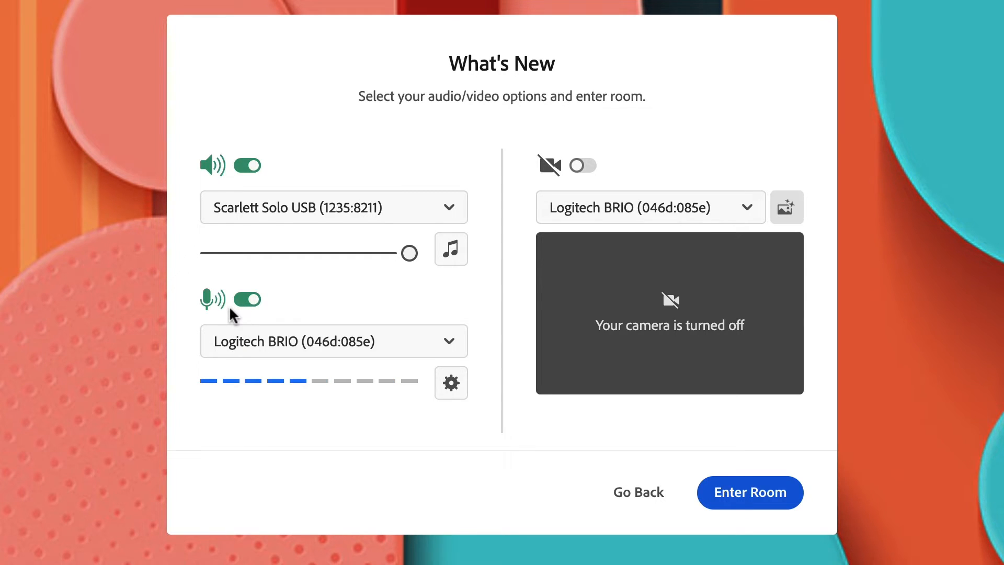
left_click(332, 341)
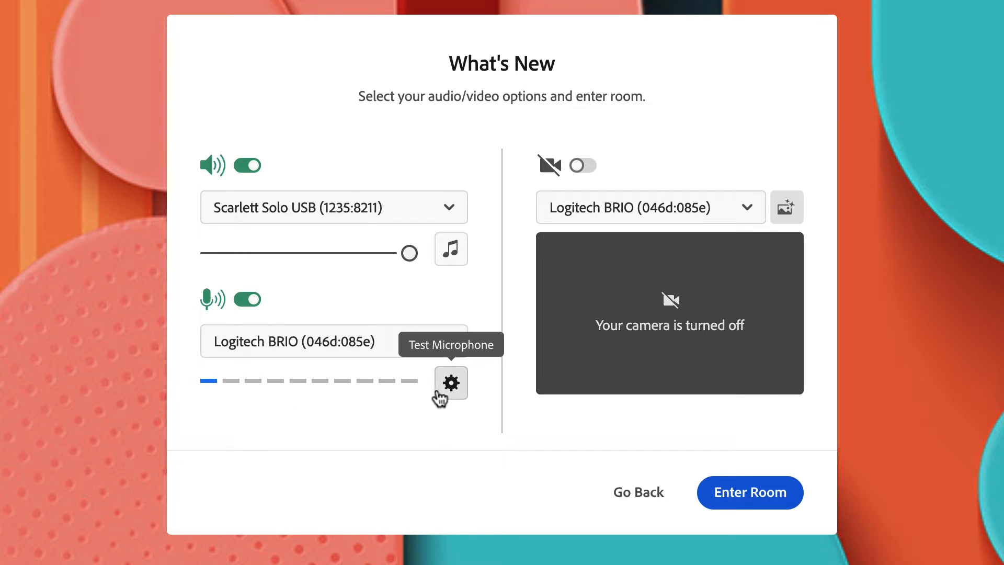
mouse_move(676, 375)
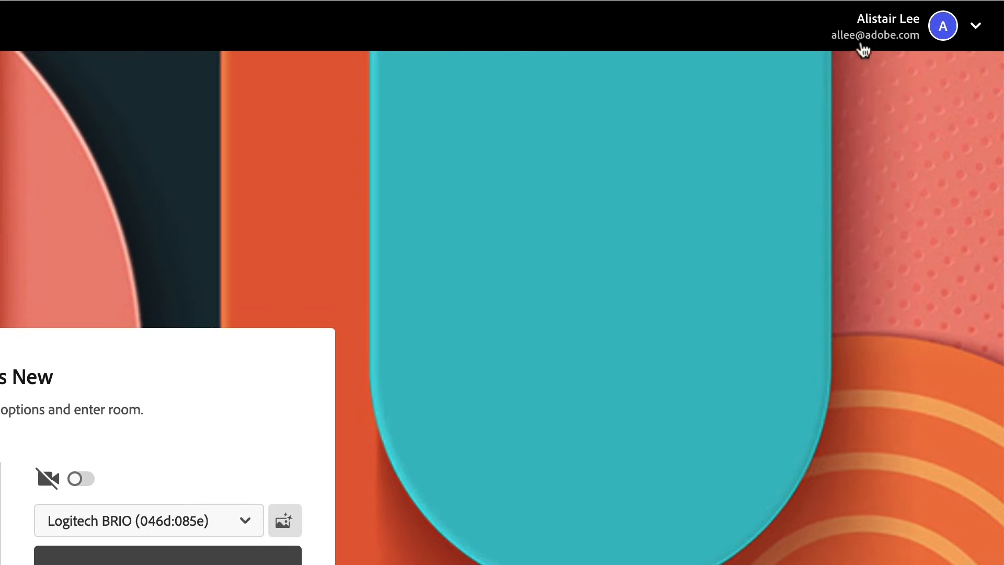
mouse_move(880, 76)
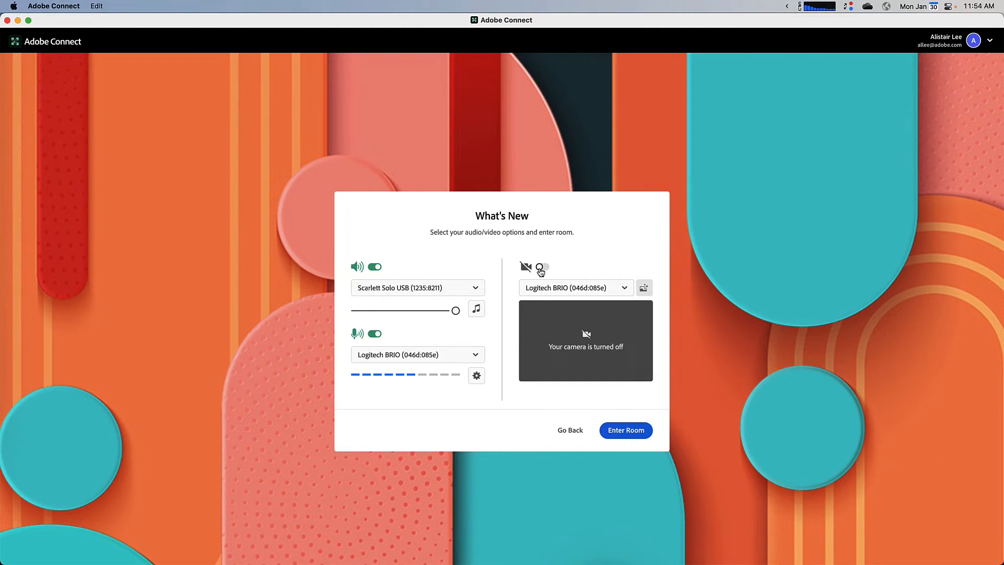
left_click(543, 266)
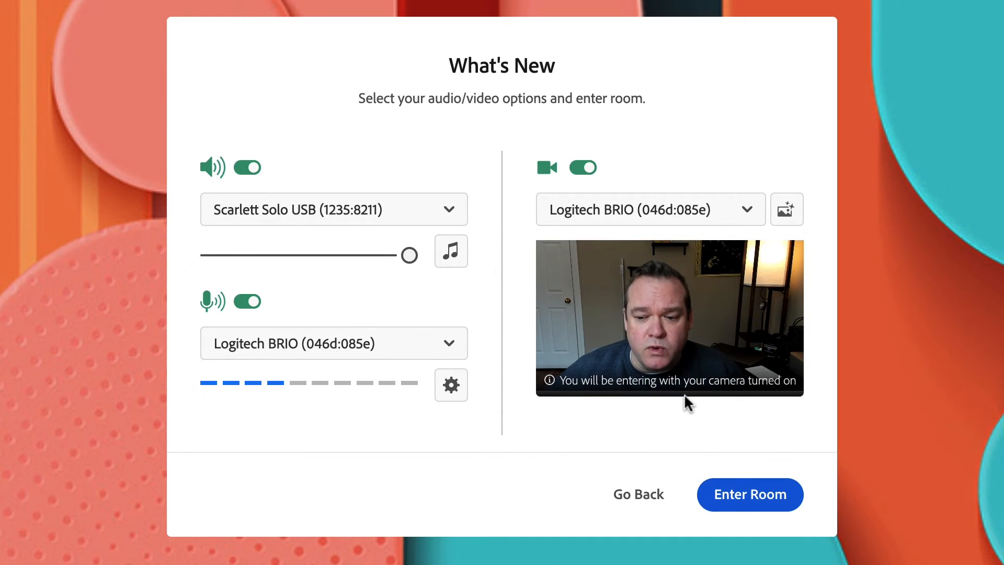
mouse_move(695, 410)
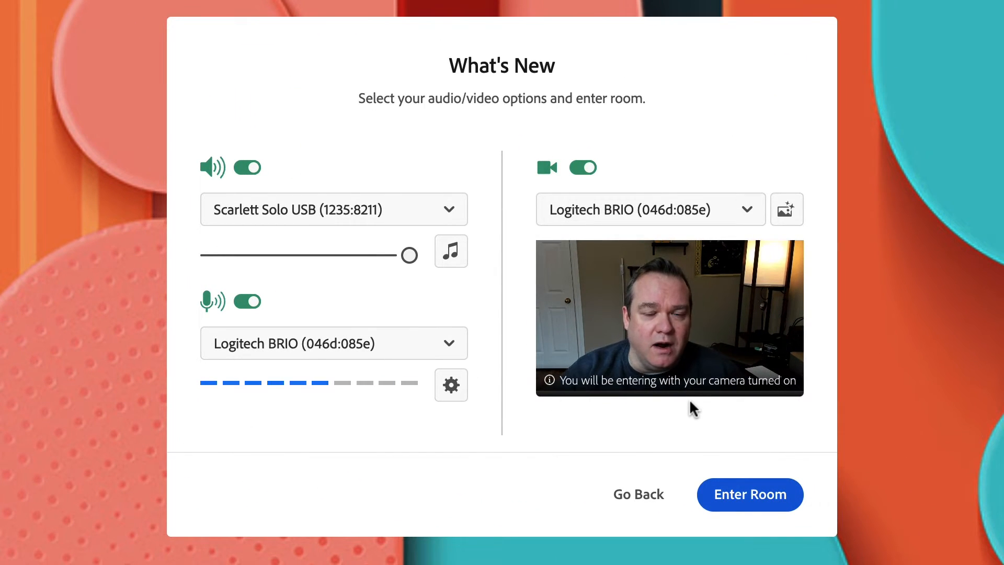
mouse_move(813, 233)
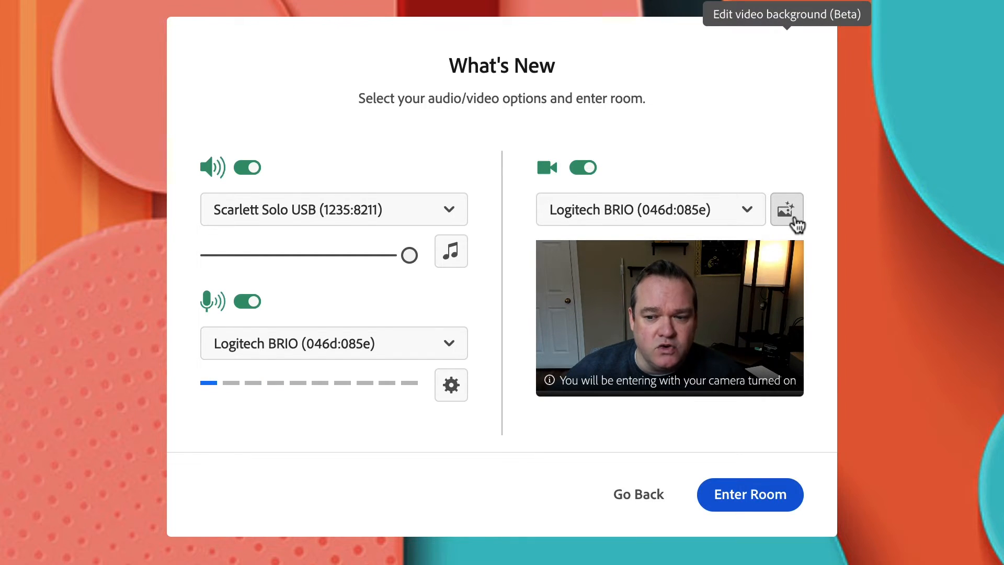
Try the Blur options and the plant room, wood-panel office and concrete-wall backgrounds
left_click(787, 209)
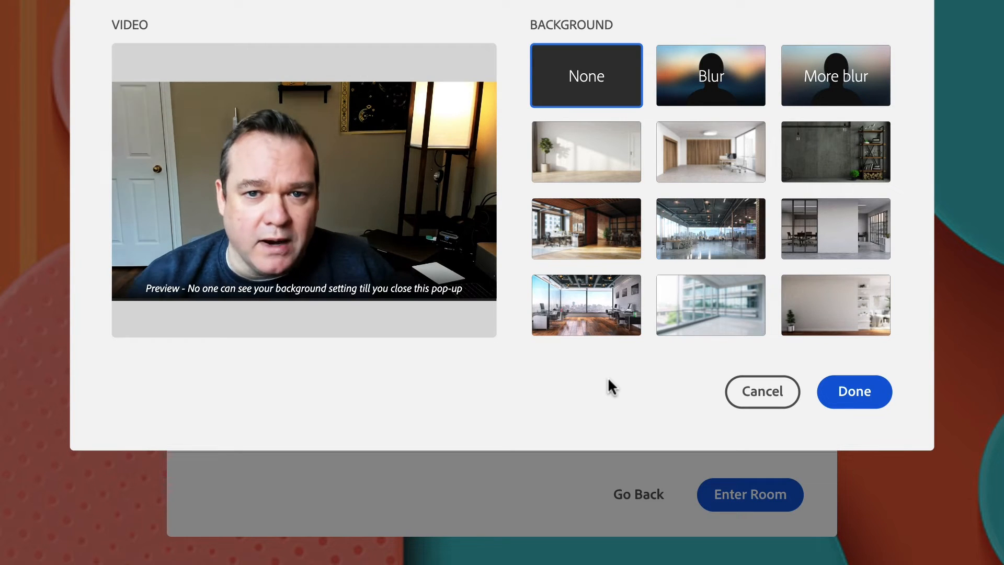
left_click(709, 75)
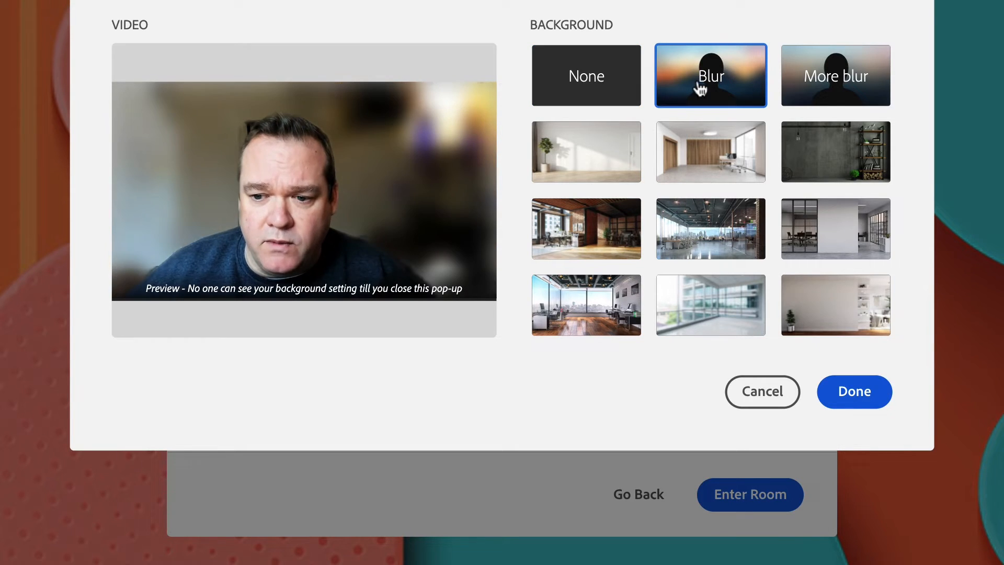
left_click(834, 76)
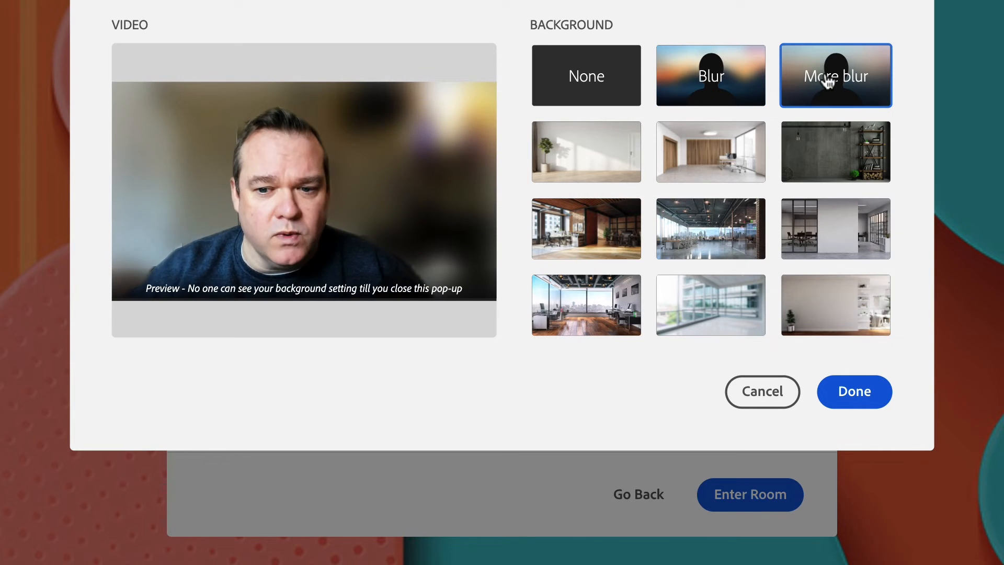
left_click(585, 152)
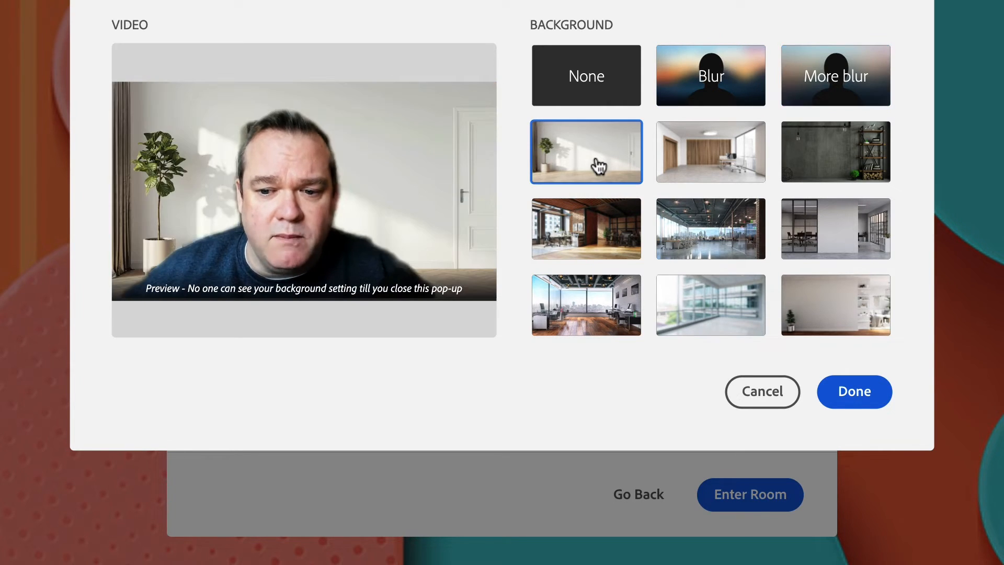
left_click(709, 152)
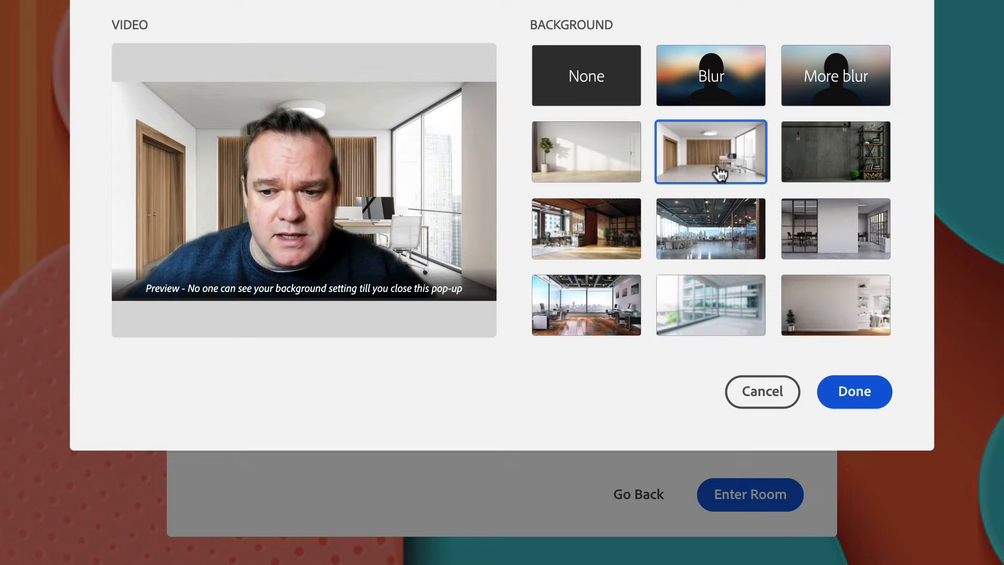
left_click(834, 152)
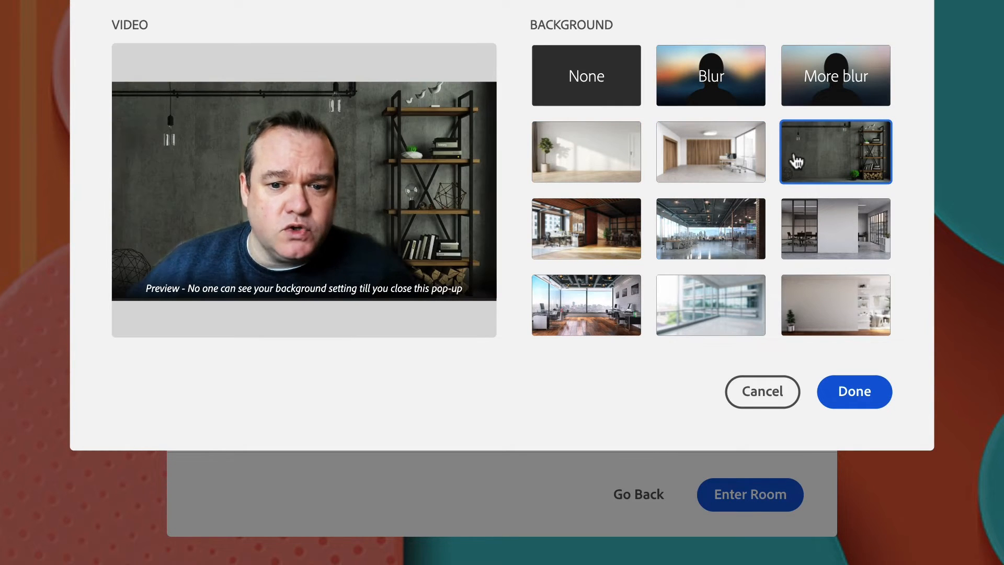
Choose the brick-walled loft office background and enter the meeting room
left_click(586, 229)
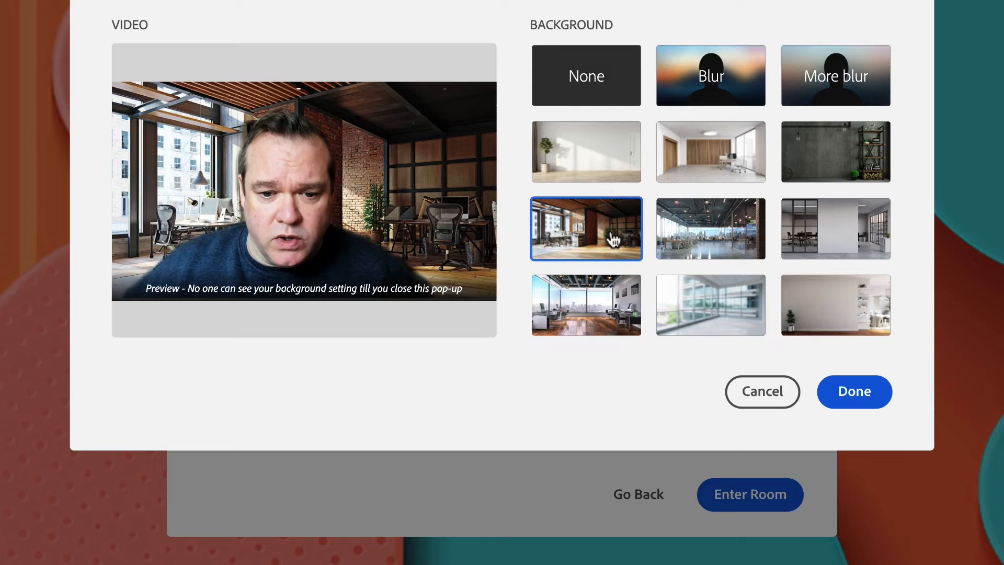
mouse_move(610, 322)
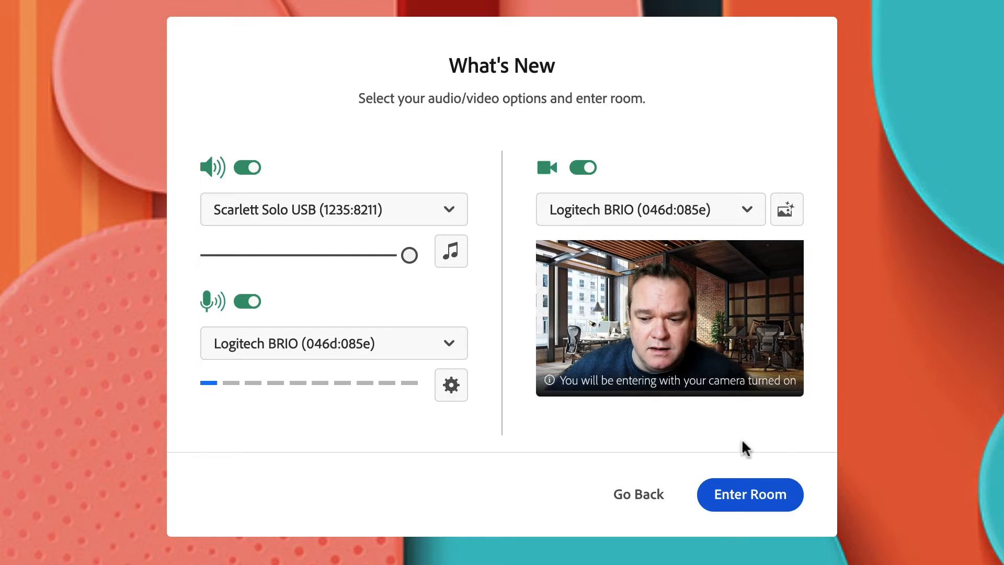
left_click(749, 495)
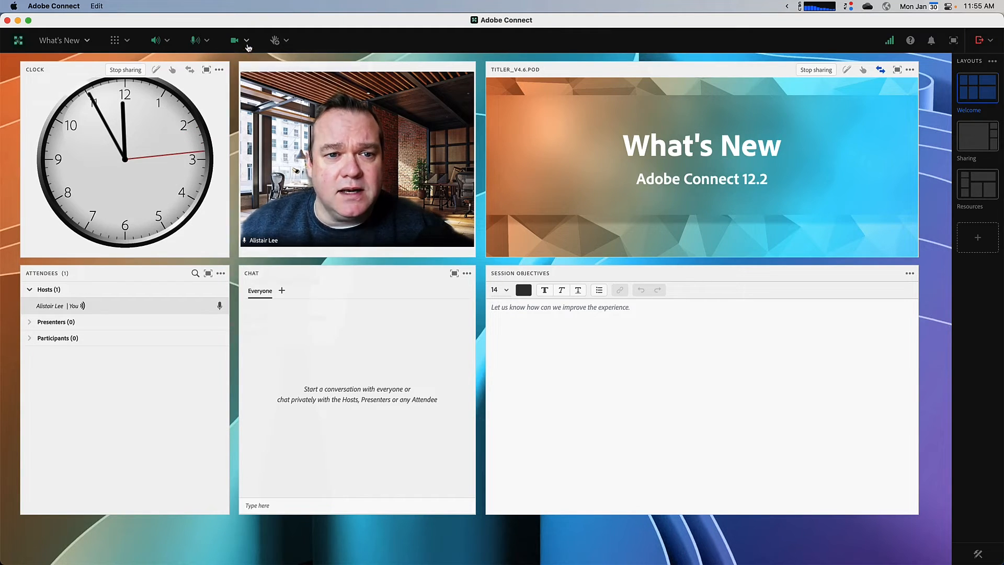
Reach the video background settings from the camera menu to remove the virtual background
left_click(247, 41)
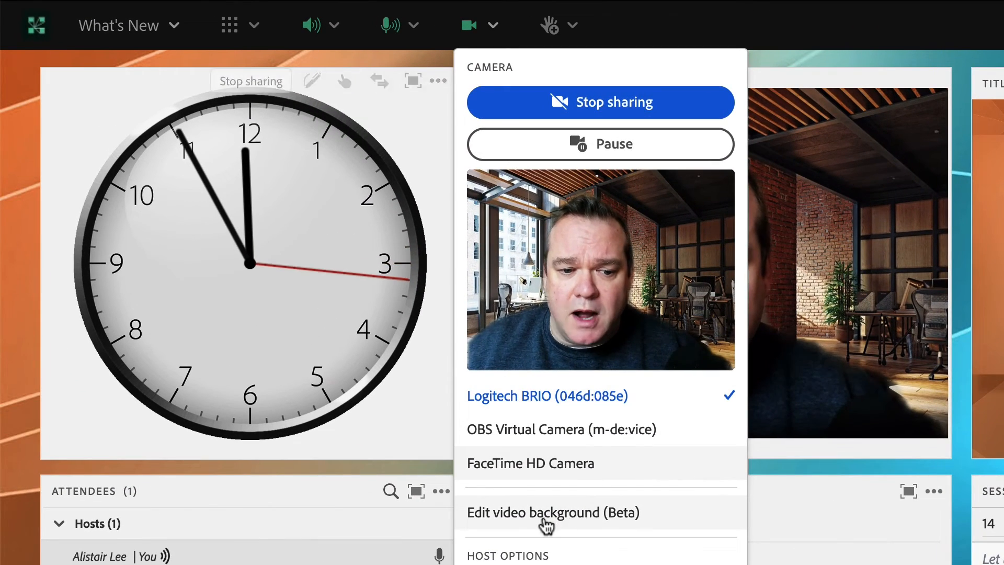
left_click(552, 512)
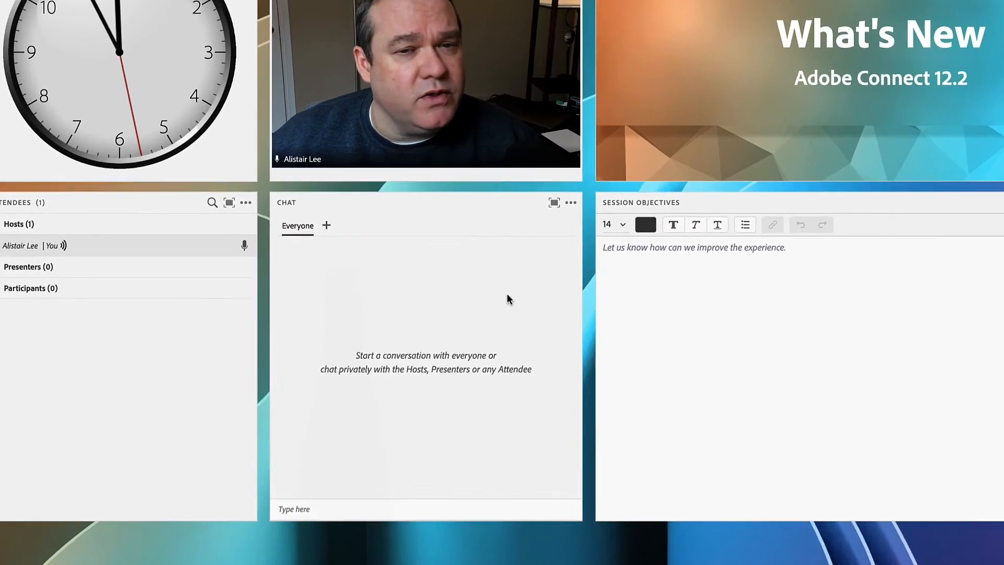
Pause the meeting chat from the Chat pod's ••• menu
left_click(571, 202)
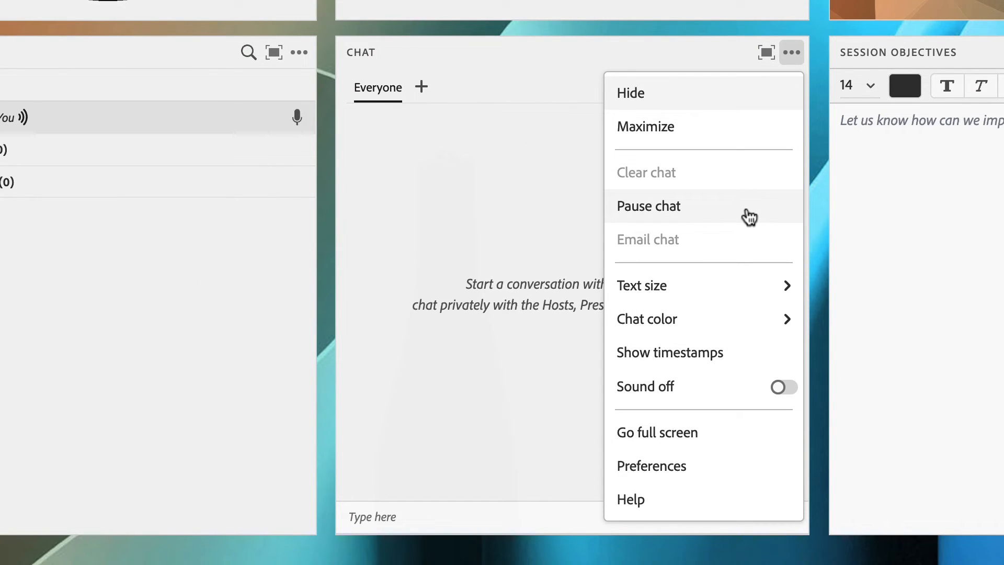
left_click(648, 206)
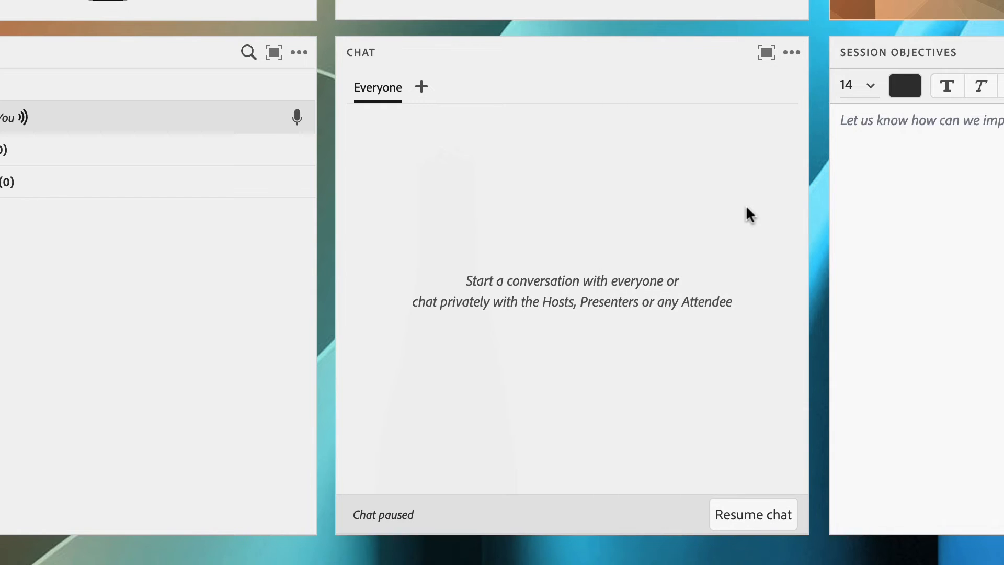
mouse_move(523, 505)
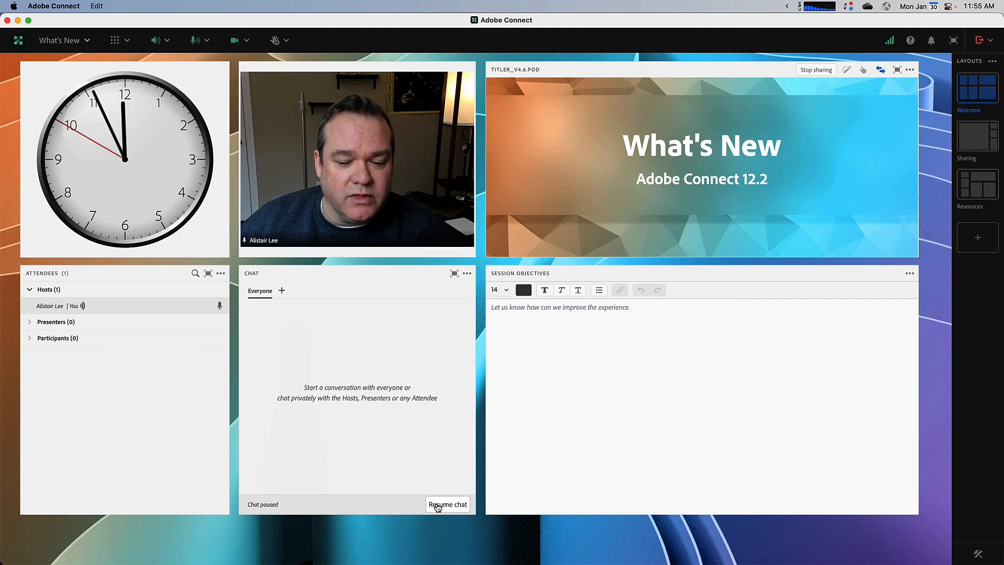
Resume the paused chat from the Chat pod notice
left_click(447, 504)
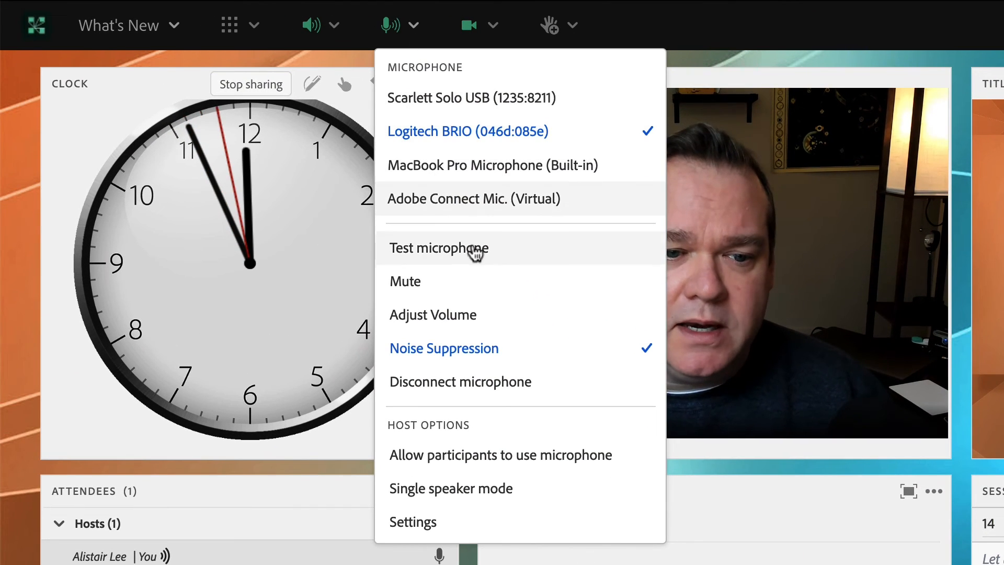
mouse_move(557, 360)
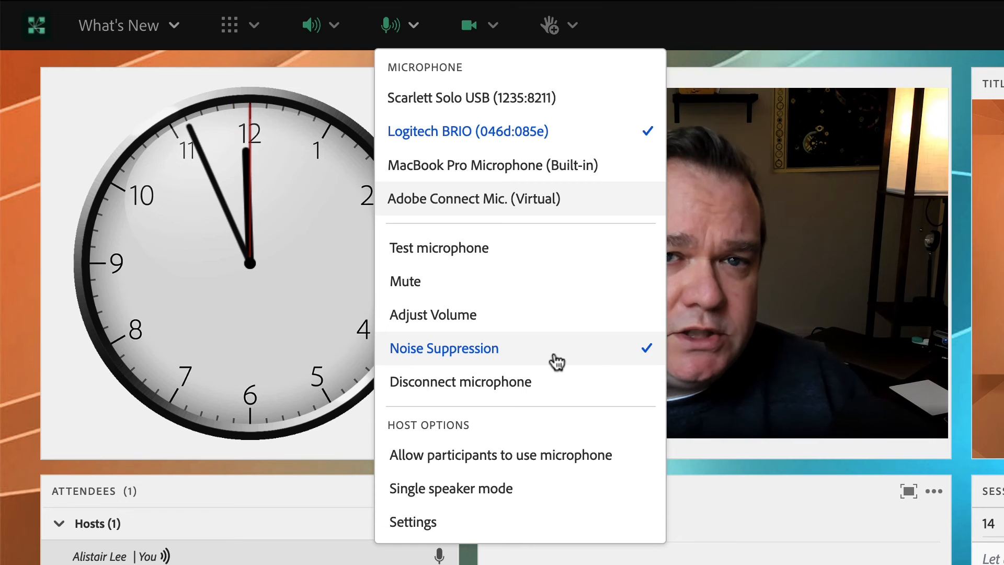